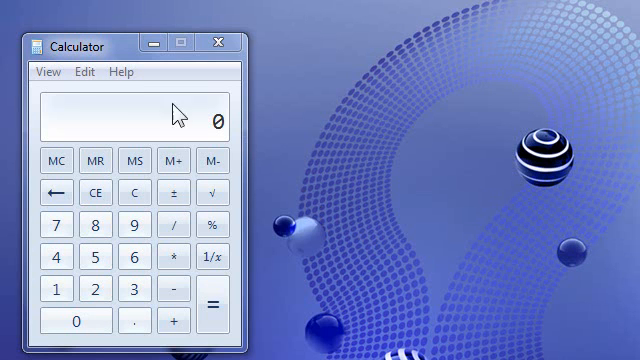
- Check Help > About, then show the date calculation panel in two-date difference mode
{"action": "left_click", "coordinate": [120, 72]}
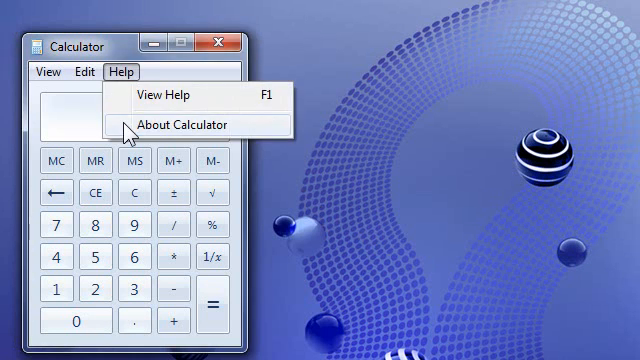
{"action": "left_click", "coordinate": [184, 125]}
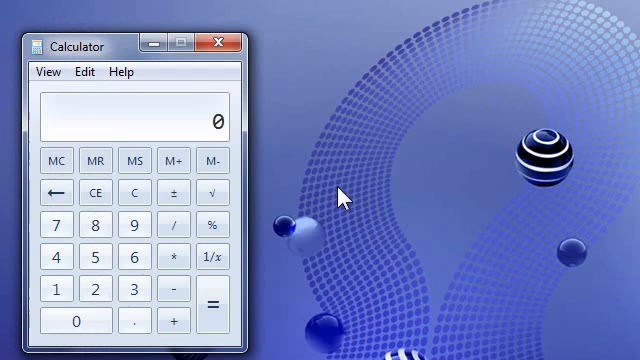
{"action": "left_click", "coordinate": [46, 72]}
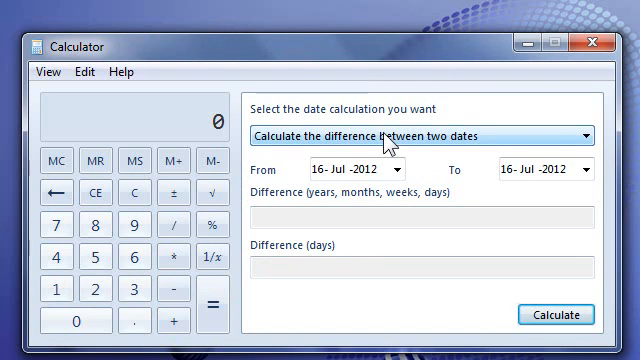
{"action": "left_click", "coordinate": [577, 133]}
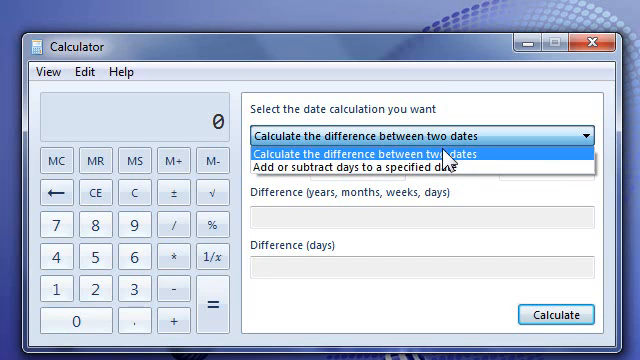
{"action": "mouse_move", "coordinate": [370, 169]}
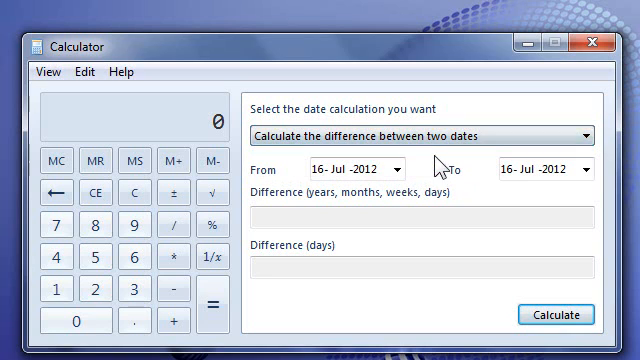
{"action": "mouse_move", "coordinate": [385, 210]}
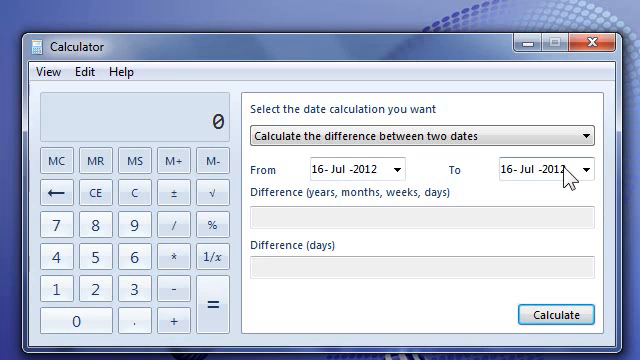
- Set the From date to 7 December 1941 using the calendar picker
{"action": "left_click", "coordinate": [399, 169]}
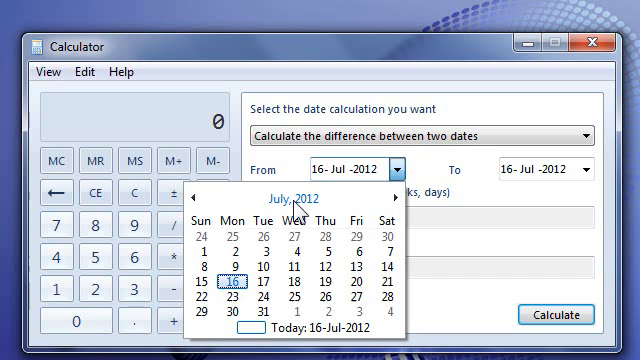
{"action": "left_click", "coordinate": [304, 197]}
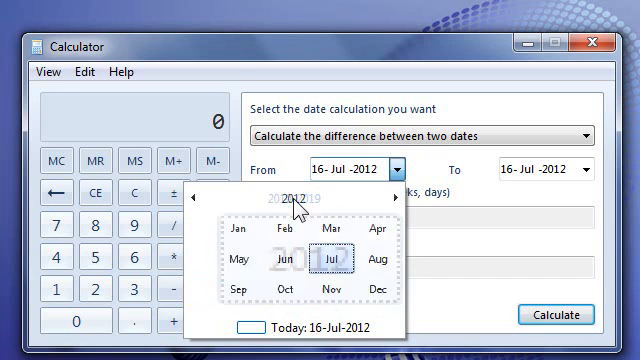
{"action": "left_click", "coordinate": [293, 196]}
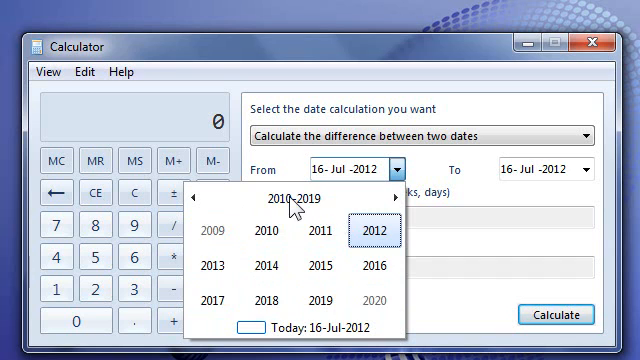
{"action": "left_click", "coordinate": [295, 197]}
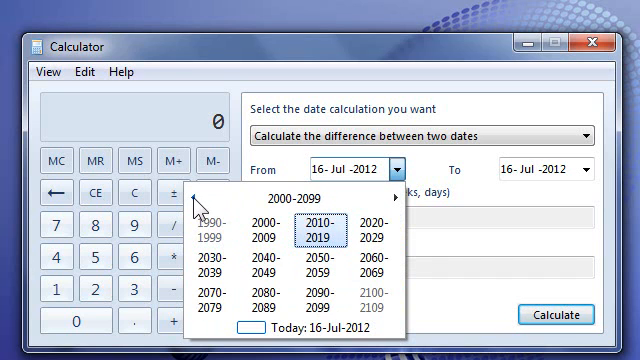
{"action": "left_click", "coordinate": [203, 195]}
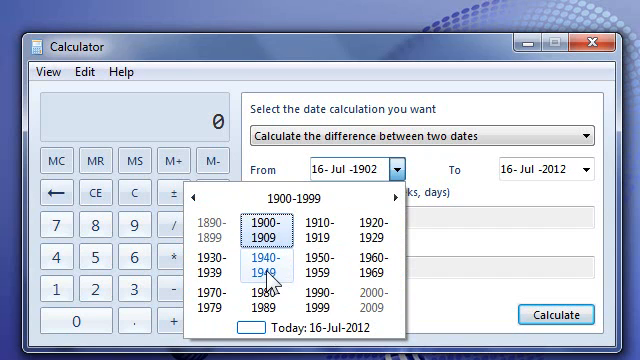
{"action": "left_click", "coordinate": [280, 267]}
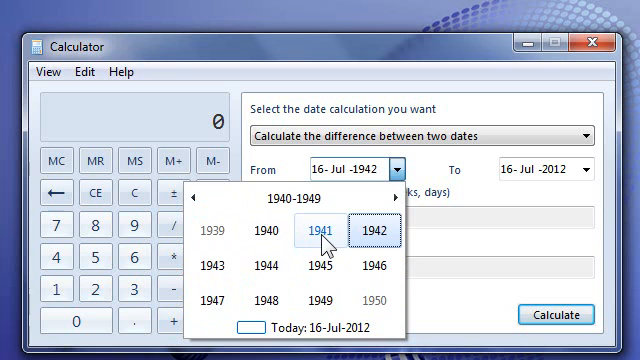
{"action": "left_click", "coordinate": [318, 227]}
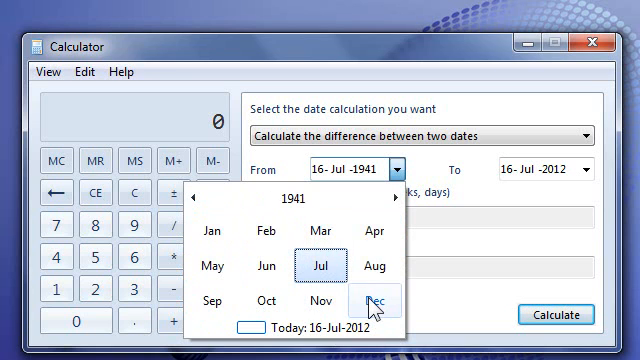
{"action": "left_click", "coordinate": [378, 297]}
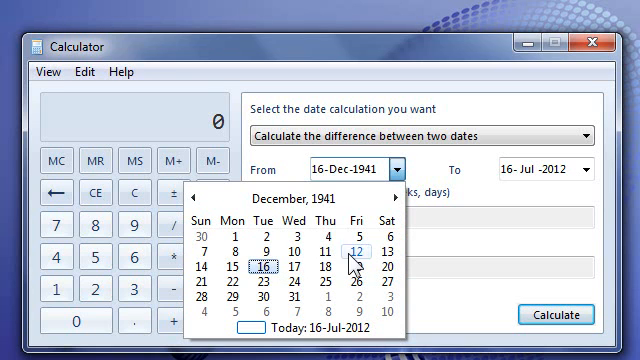
{"action": "left_click", "coordinate": [206, 247]}
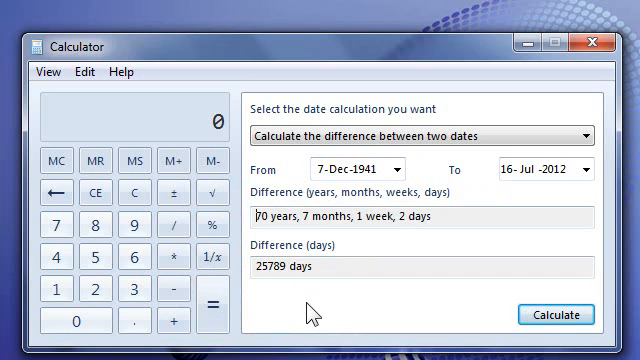
{"action": "mouse_move", "coordinate": [498, 200]}
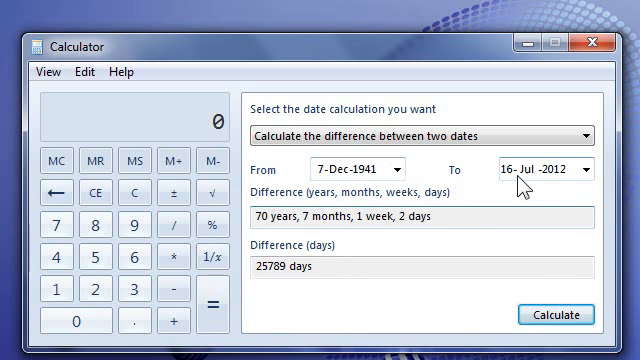
{"action": "mouse_move", "coordinate": [470, 196]}
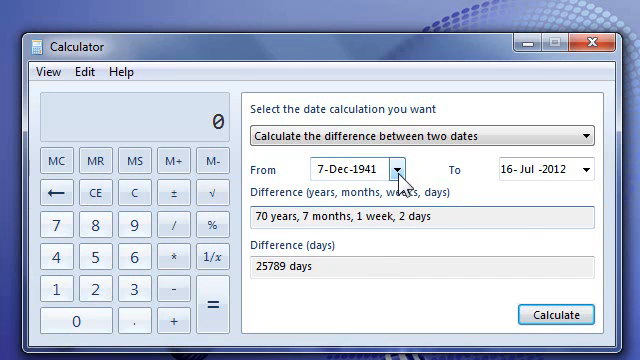
- Switch to add-or-subtract days mode and calculate 11 days after 16 Jul 2012
{"action": "left_click", "coordinate": [402, 170]}
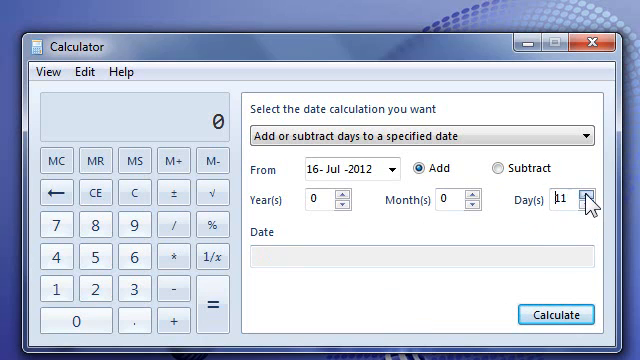
{"action": "left_click", "coordinate": [537, 313]}
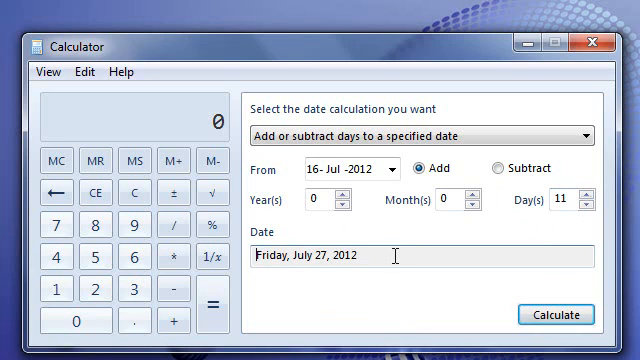
{"action": "mouse_move", "coordinate": [388, 237]}
{"action": "type", "text": "14"}
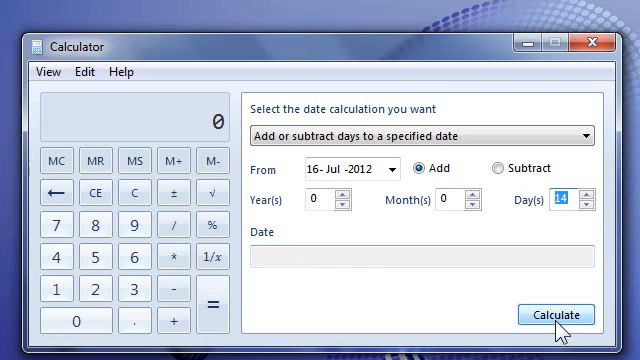
- Enter 90 days and calculate the resulting date from 16 Jul 2012
{"action": "left_click", "coordinate": [537, 314]}
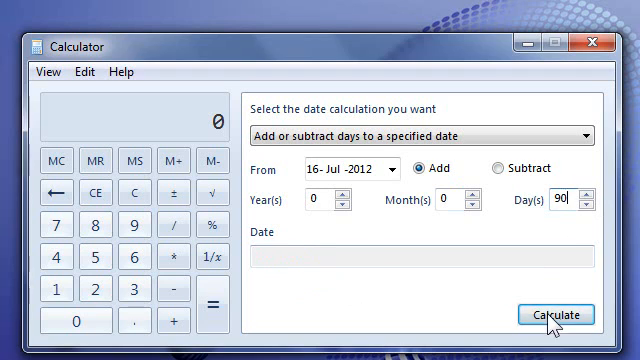
{"action": "left_click", "coordinate": [540, 315]}
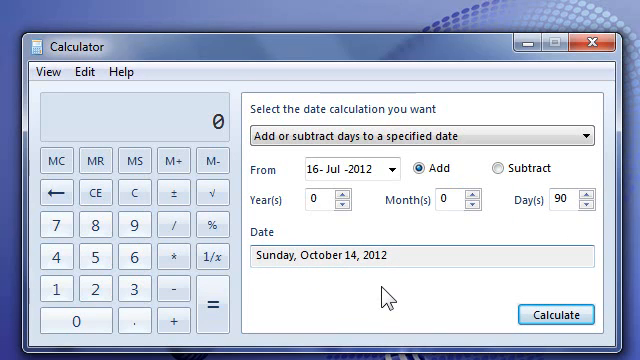
{"action": "mouse_move", "coordinate": [360, 224]}
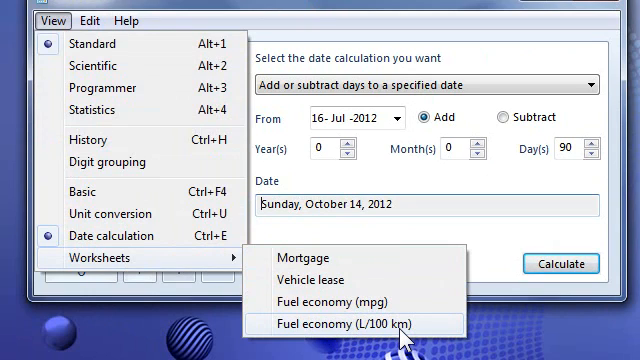
{"action": "mouse_move", "coordinate": [312, 279]}
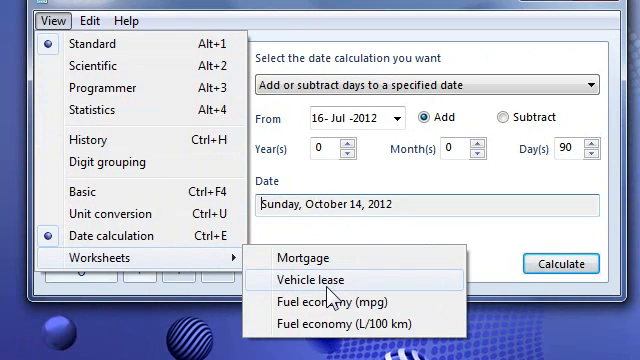
- Open the Vehicle lease worksheet for calculating the periodic payment
{"action": "left_click", "coordinate": [311, 279]}
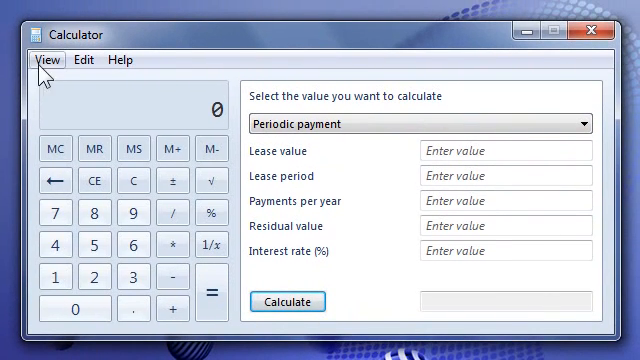
- Switch to unit conversion, choose Length as the unit type, and convert from Yard
{"action": "left_click", "coordinate": [46, 60]}
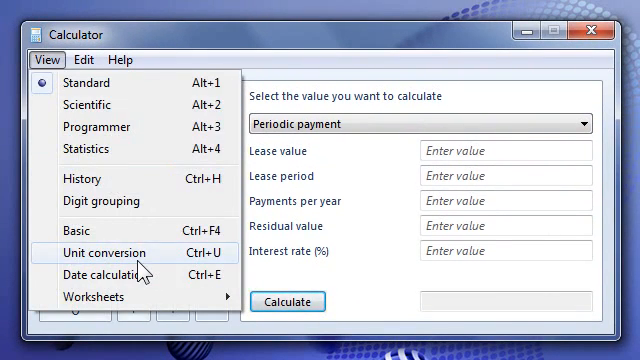
{"action": "left_click", "coordinate": [104, 252]}
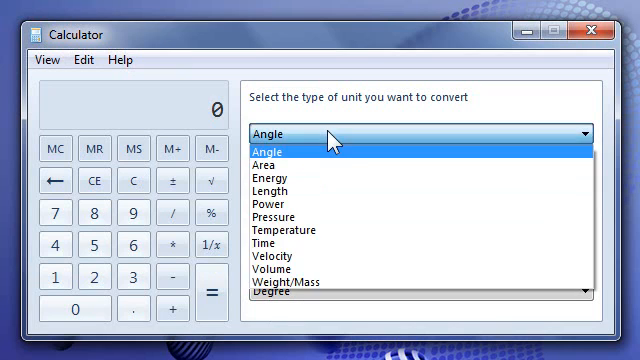
{"action": "left_click", "coordinate": [263, 151]}
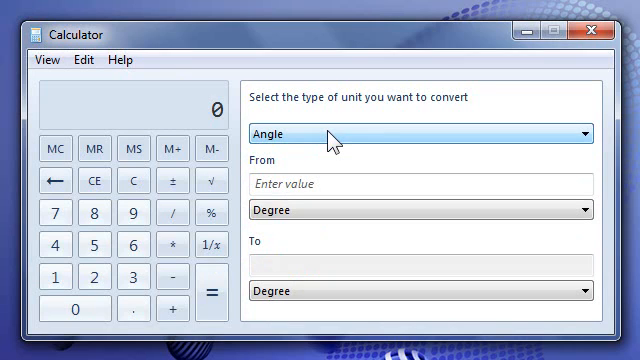
{"action": "mouse_move", "coordinate": [350, 158]}
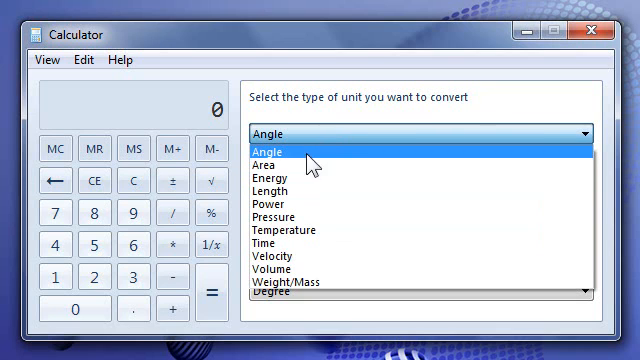
{"action": "left_click", "coordinate": [280, 189]}
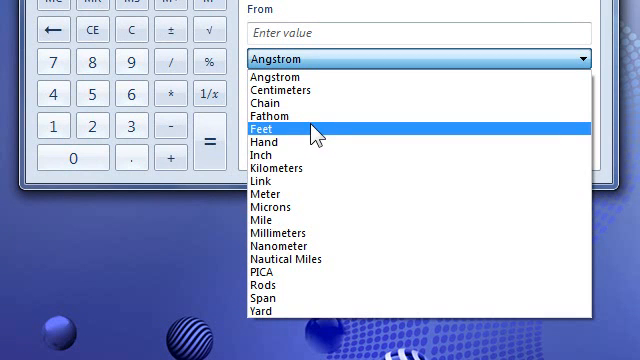
{"action": "mouse_move", "coordinate": [310, 182]}
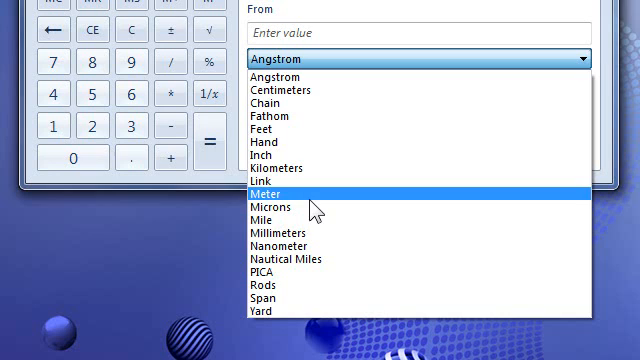
{"action": "mouse_move", "coordinate": [290, 77]}
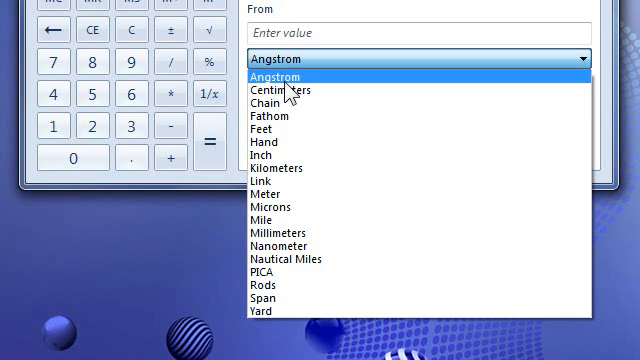
{"action": "mouse_move", "coordinate": [265, 312]}
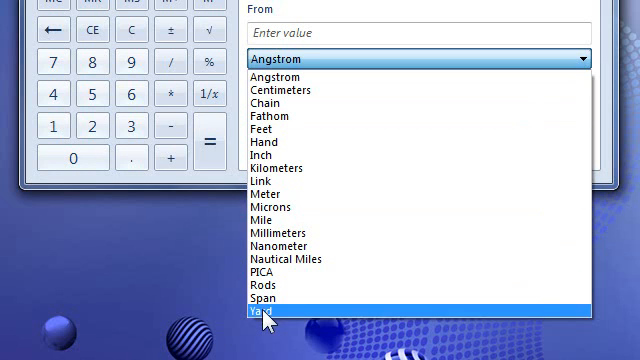
{"action": "left_click", "coordinate": [268, 314]}
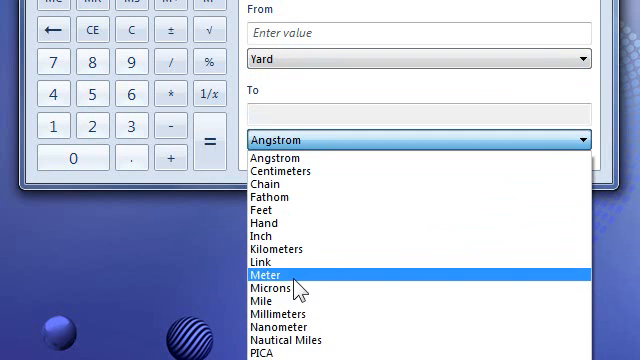
- Set the To unit to Meter and enter 100 yards, giving 91.44
{"action": "left_click", "coordinate": [270, 277]}
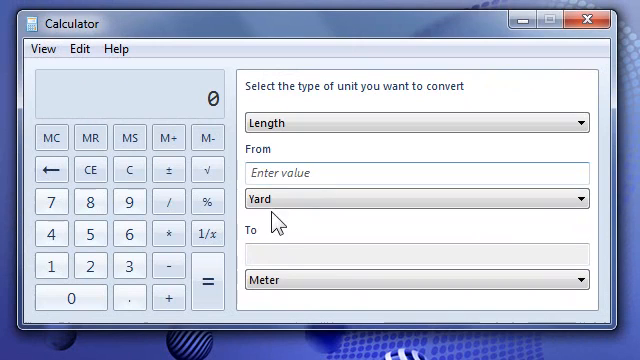
{"action": "type", "text": "100"}
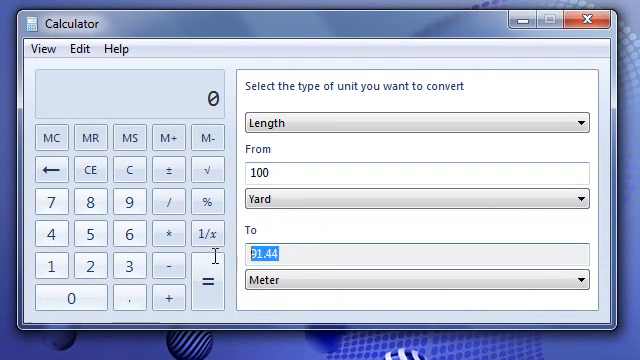
{"action": "left_click", "coordinate": [305, 254]}
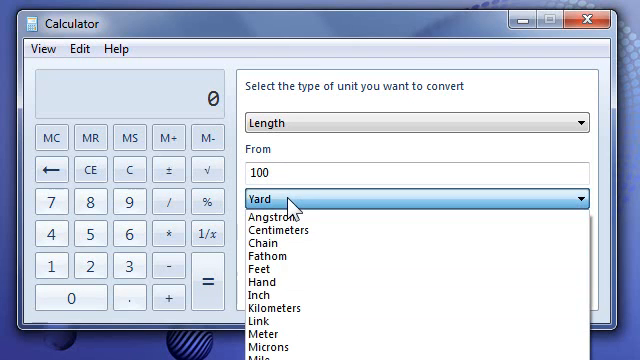
{"action": "mouse_move", "coordinate": [267, 297]}
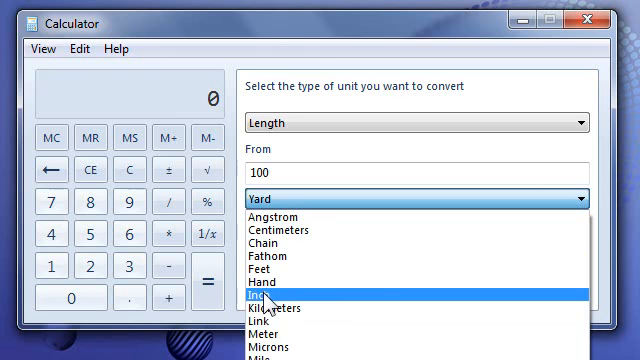
- Change the From unit to Inch and enter 25.5, giving 0.6477 meters
{"action": "left_click", "coordinate": [268, 299]}
{"action": "type", "text": "25.5"}
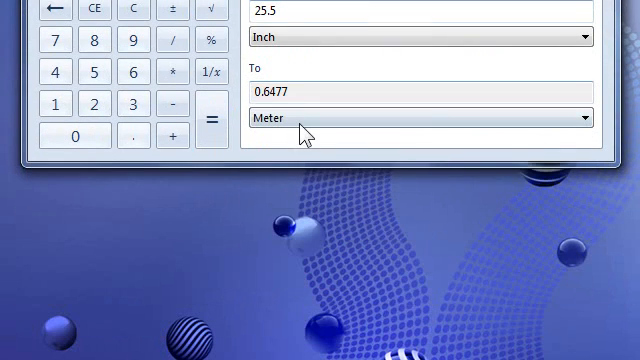
{"action": "left_click", "coordinate": [413, 118]}
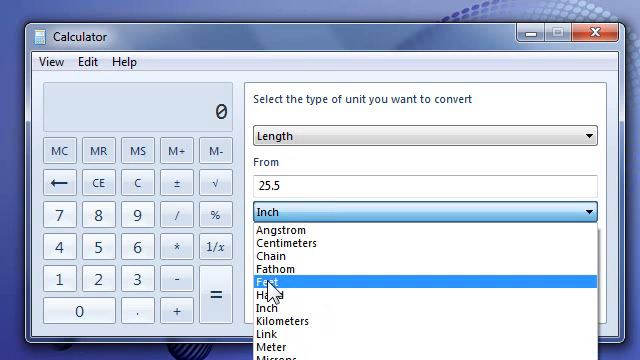
- Change the From unit to Feet and enter 6, giving 1.8288 meters
{"action": "left_click", "coordinate": [272, 287]}
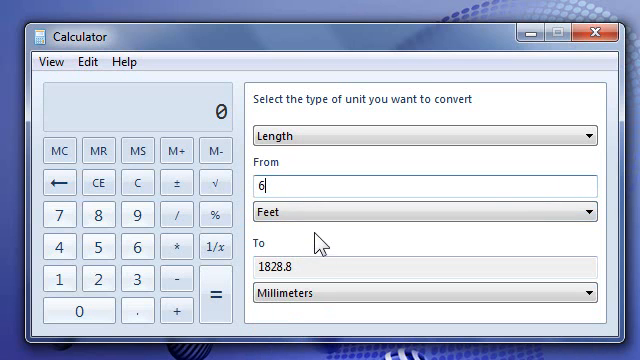
{"action": "left_click", "coordinate": [420, 292]}
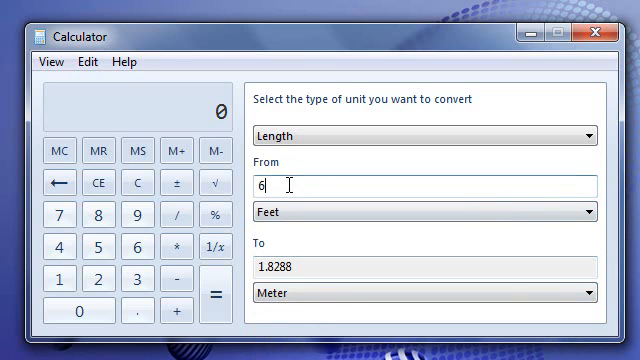
{"action": "mouse_move", "coordinate": [335, 253]}
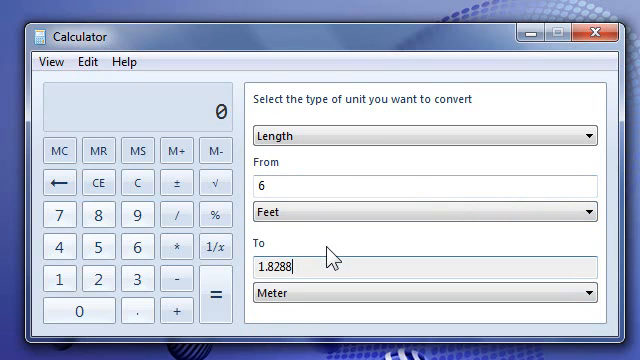
{"action": "mouse_move", "coordinate": [360, 125]}
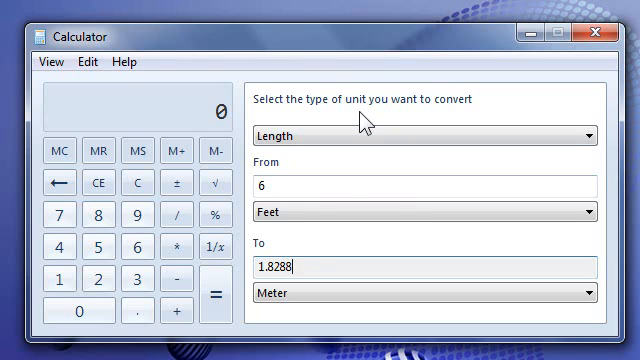
{"action": "mouse_move", "coordinate": [341, 208]}
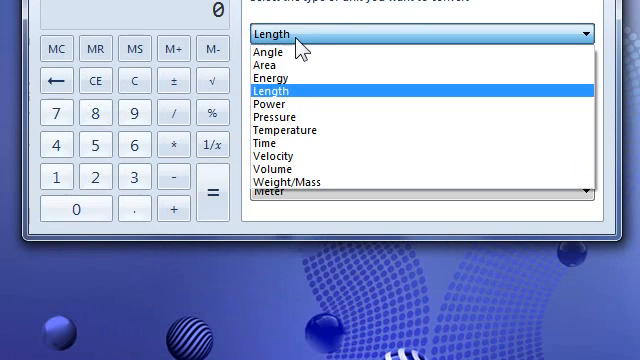
{"action": "mouse_move", "coordinate": [285, 52]}
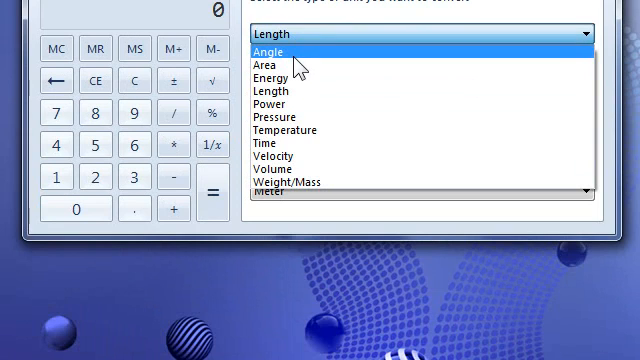
{"action": "mouse_move", "coordinate": [290, 103]}
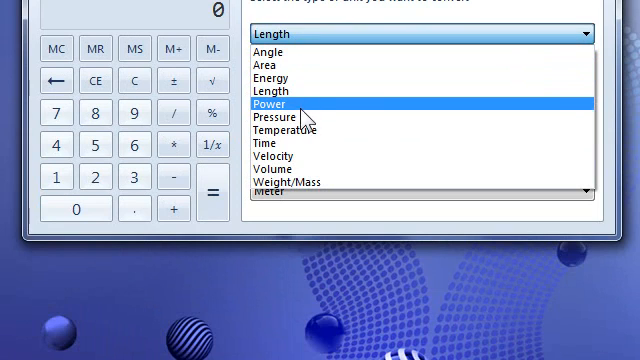
- Cycle the unit type through Power, Pressure and Temperature, settling on Velocity
{"action": "left_click", "coordinate": [272, 103]}
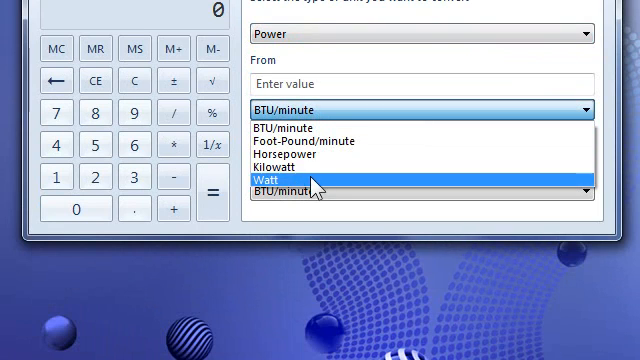
{"action": "left_click", "coordinate": [420, 33]}
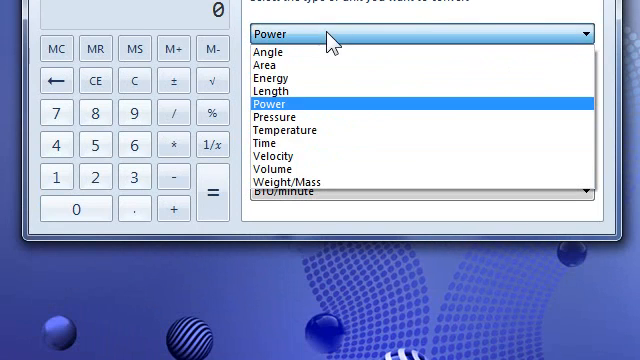
{"action": "left_click", "coordinate": [285, 117]}
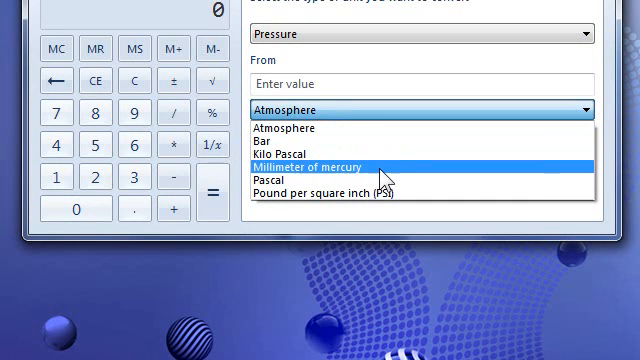
{"action": "mouse_move", "coordinate": [376, 122]}
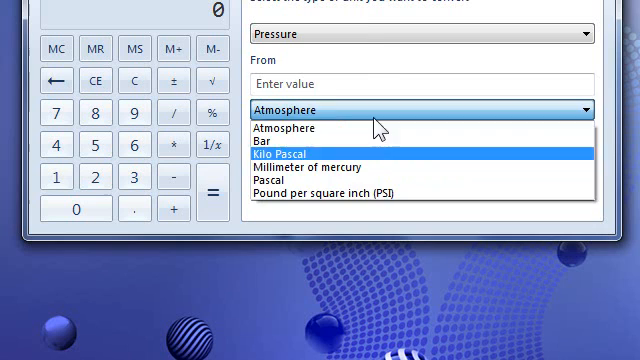
{"action": "left_click", "coordinate": [420, 33]}
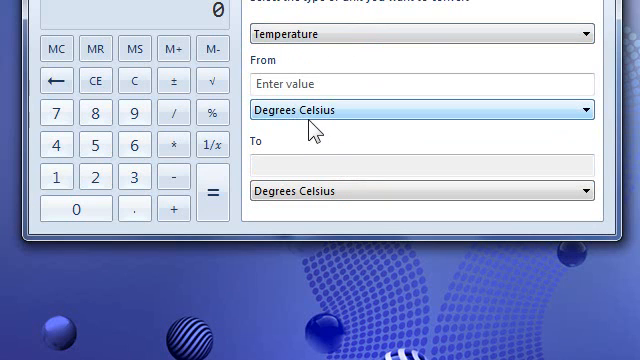
{"action": "left_click", "coordinate": [420, 109]}
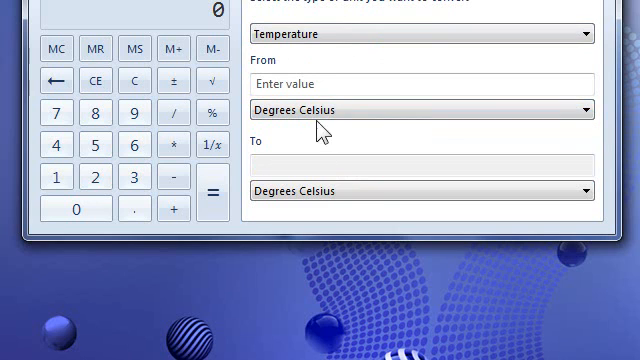
{"action": "left_click", "coordinate": [420, 33]}
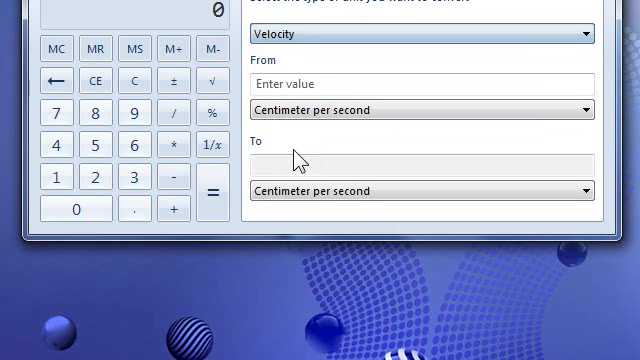
- Switch the converter to Time, converting 1 Day to 86400 Seconds
{"action": "left_click", "coordinate": [420, 33]}
{"action": "type", "text": "1"}
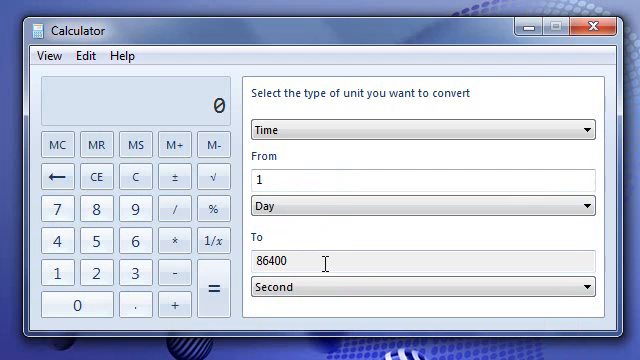
{"action": "mouse_move", "coordinate": [327, 241]}
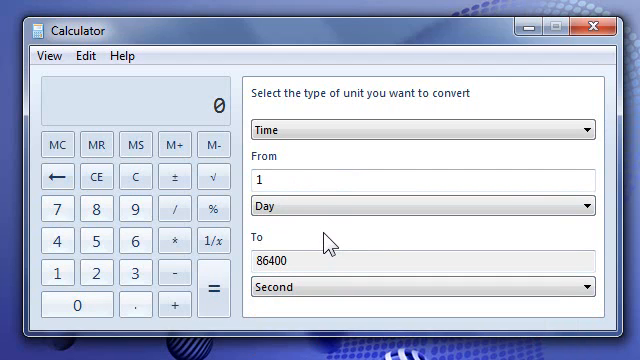